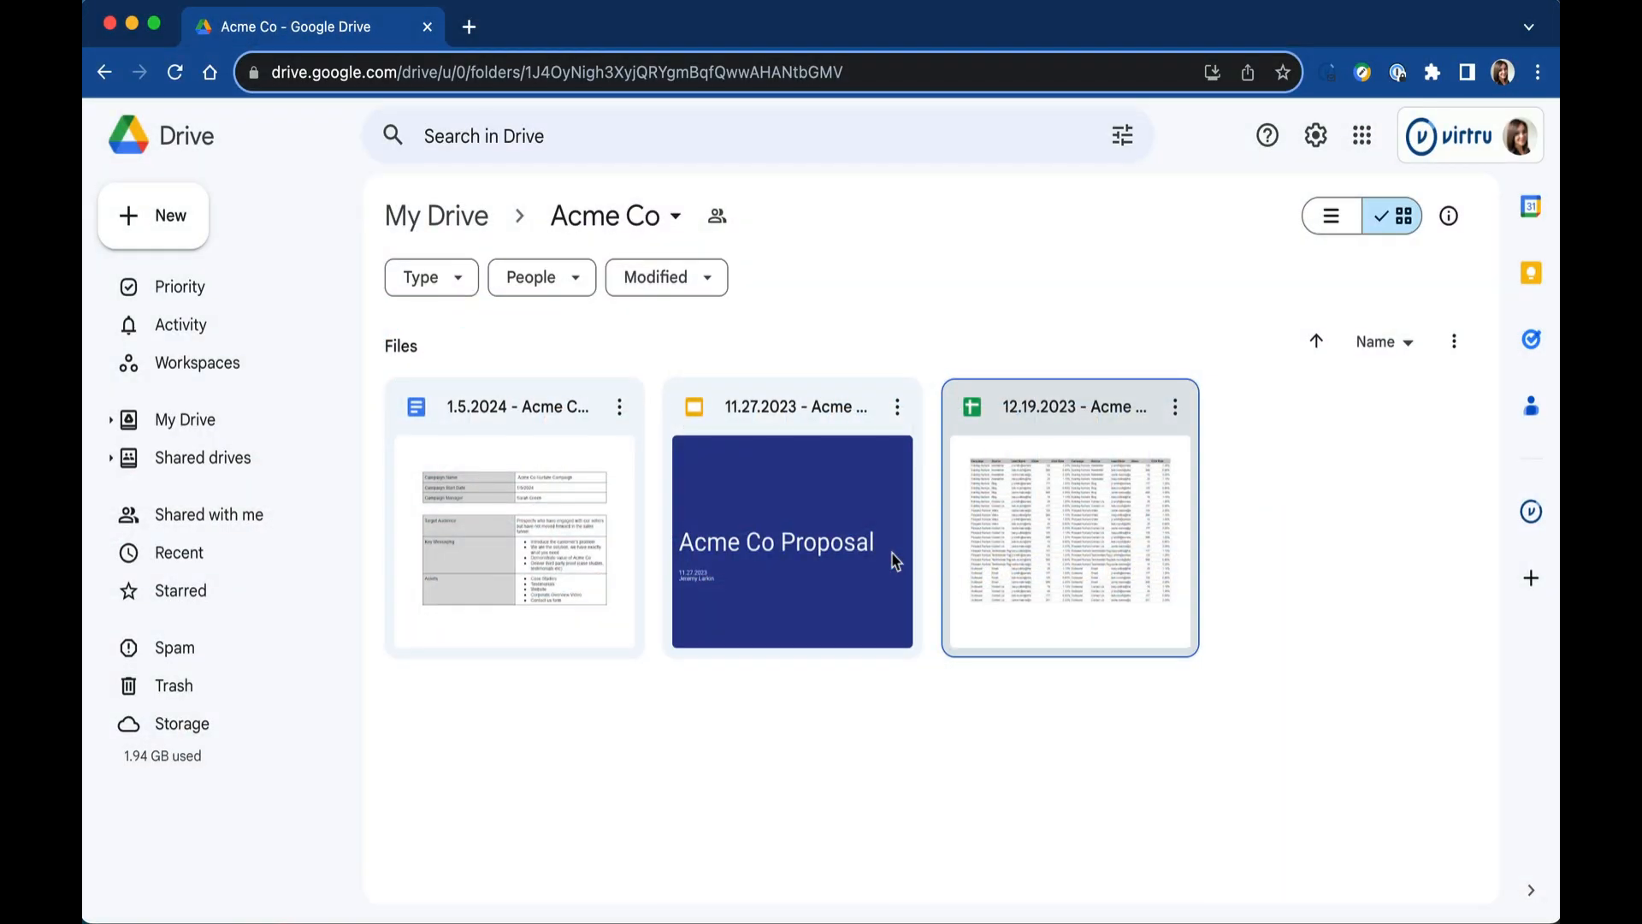
- Select the proposal and report files in the Acme Co folder and list them in the Secure Share panel
{"action": "left_click", "coordinate": [791, 540]}
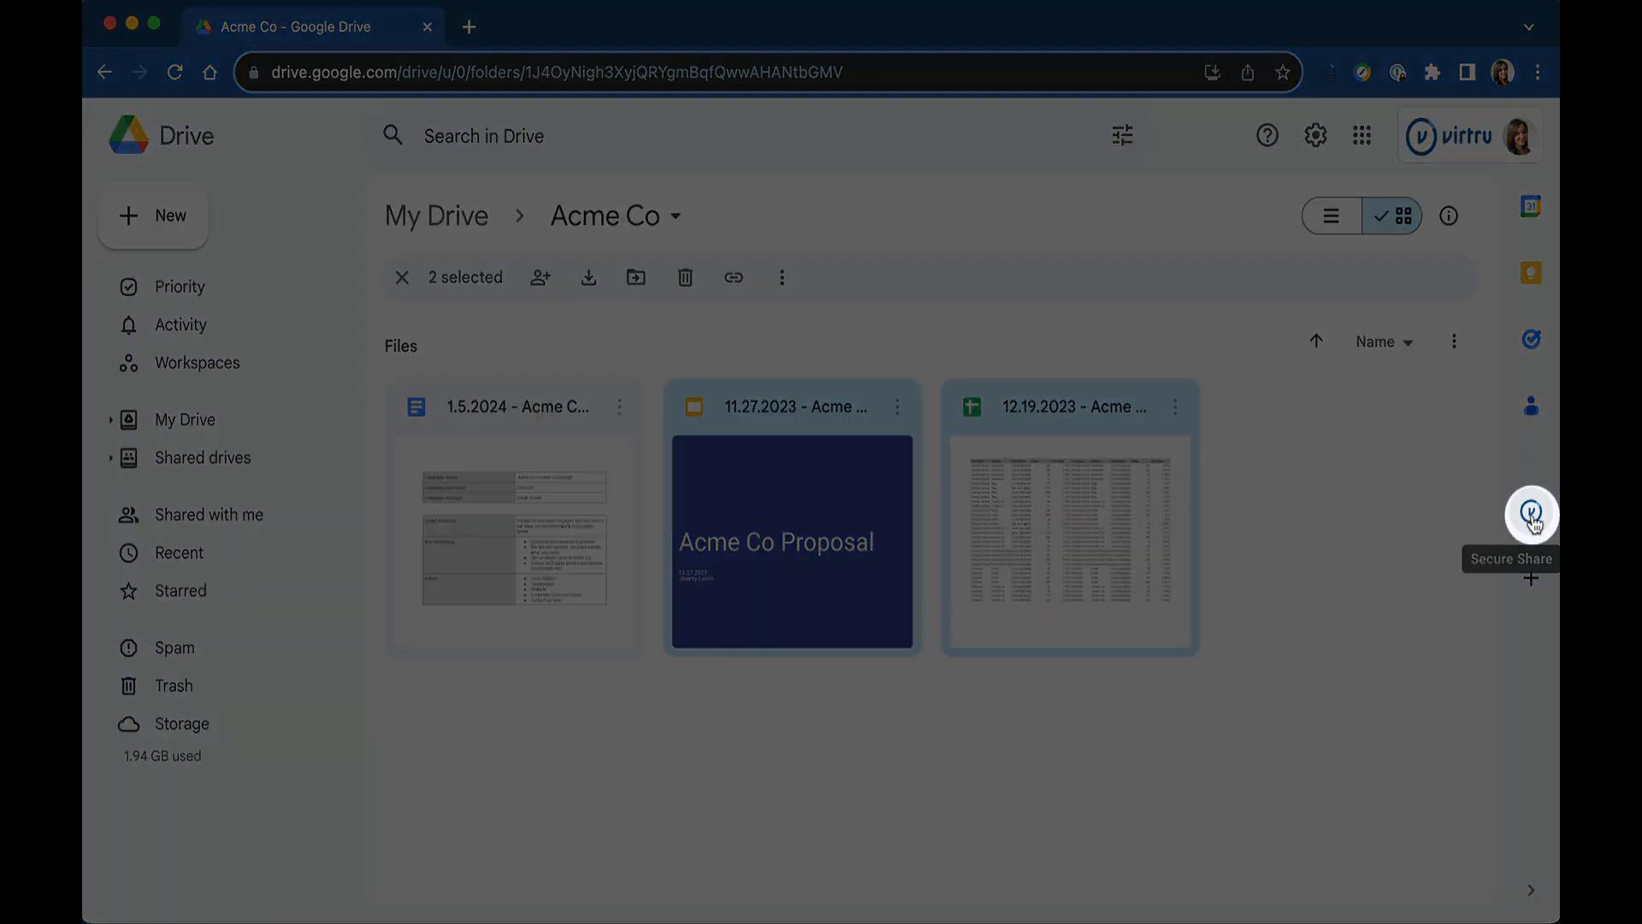
{"action": "left_click", "coordinate": [1529, 515]}
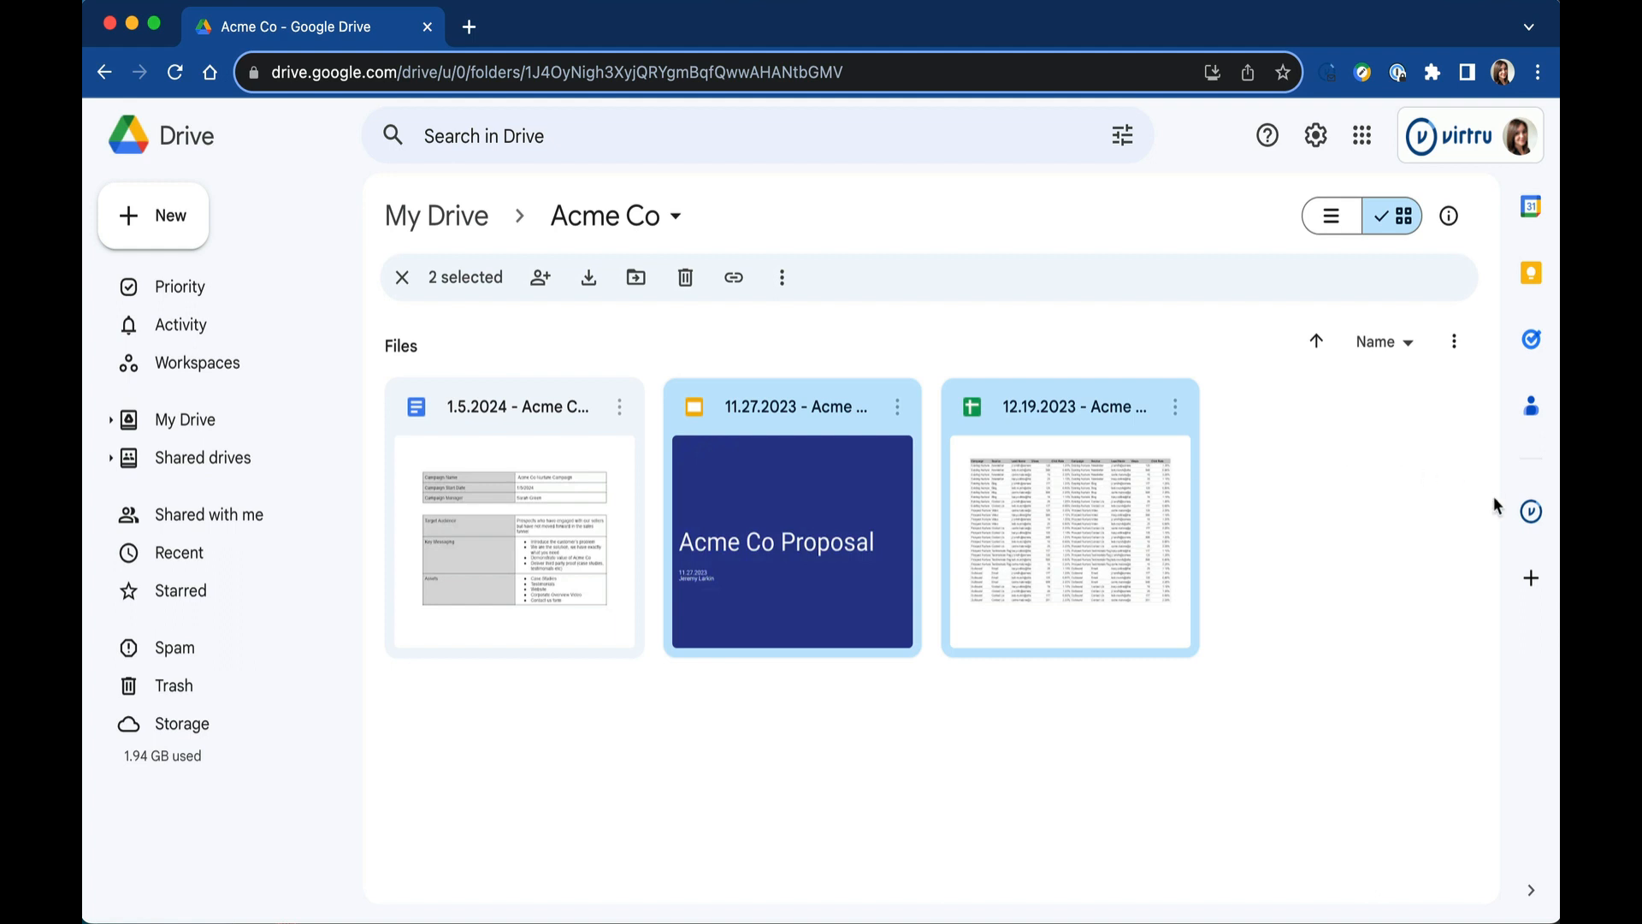
{"action": "left_click", "coordinate": [1529, 511]}
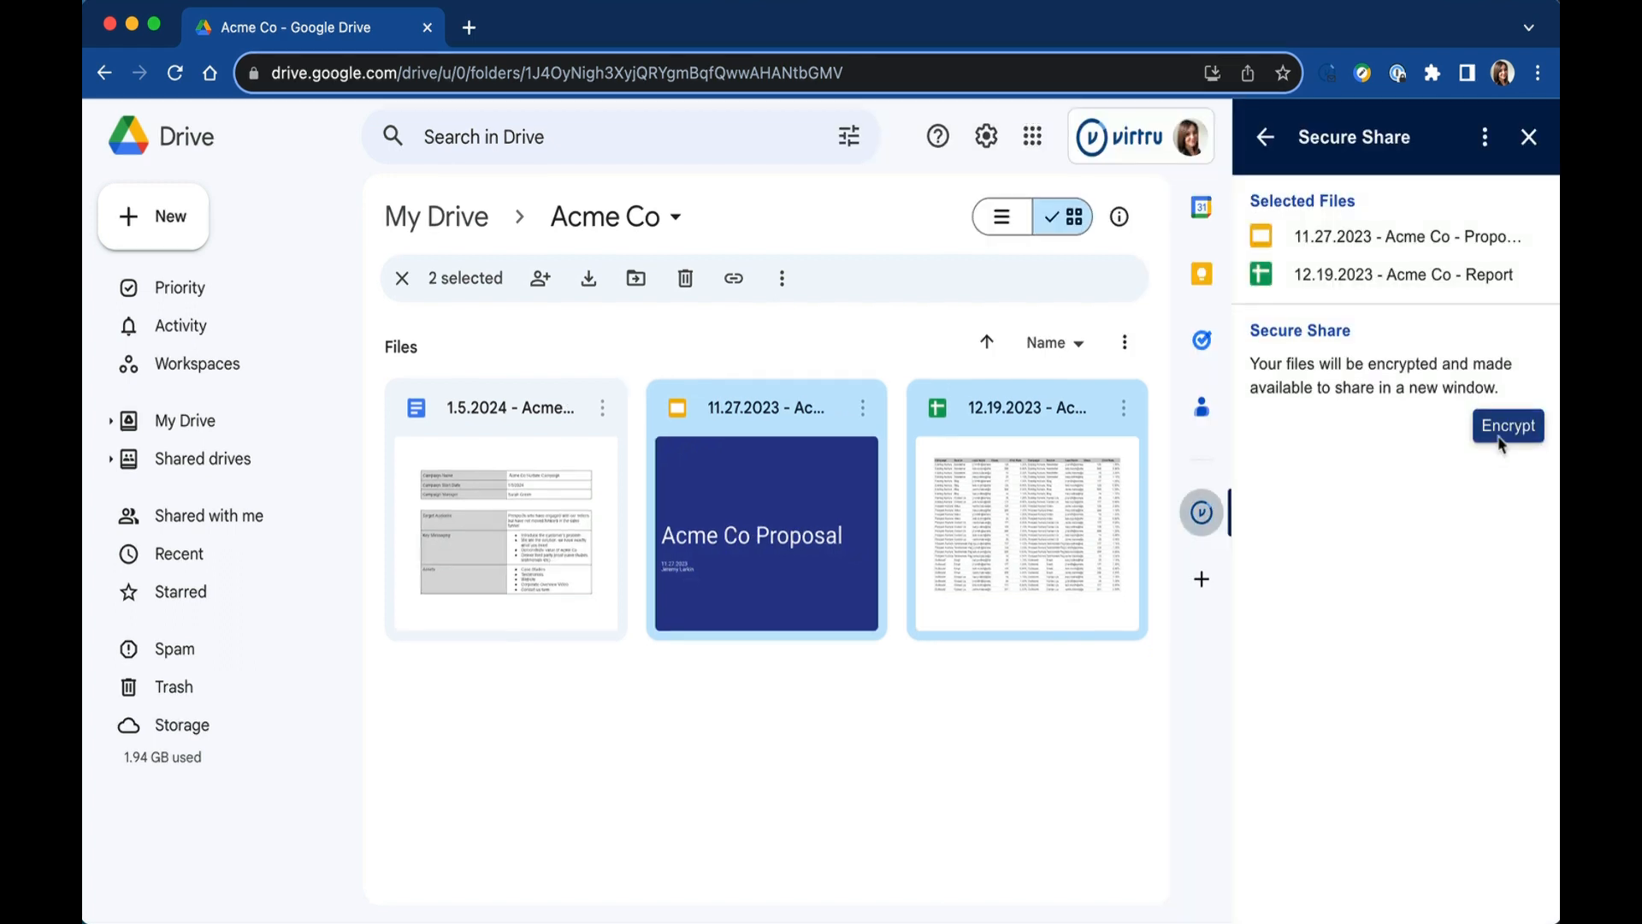
{"action": "left_click", "coordinate": [1506, 425]}
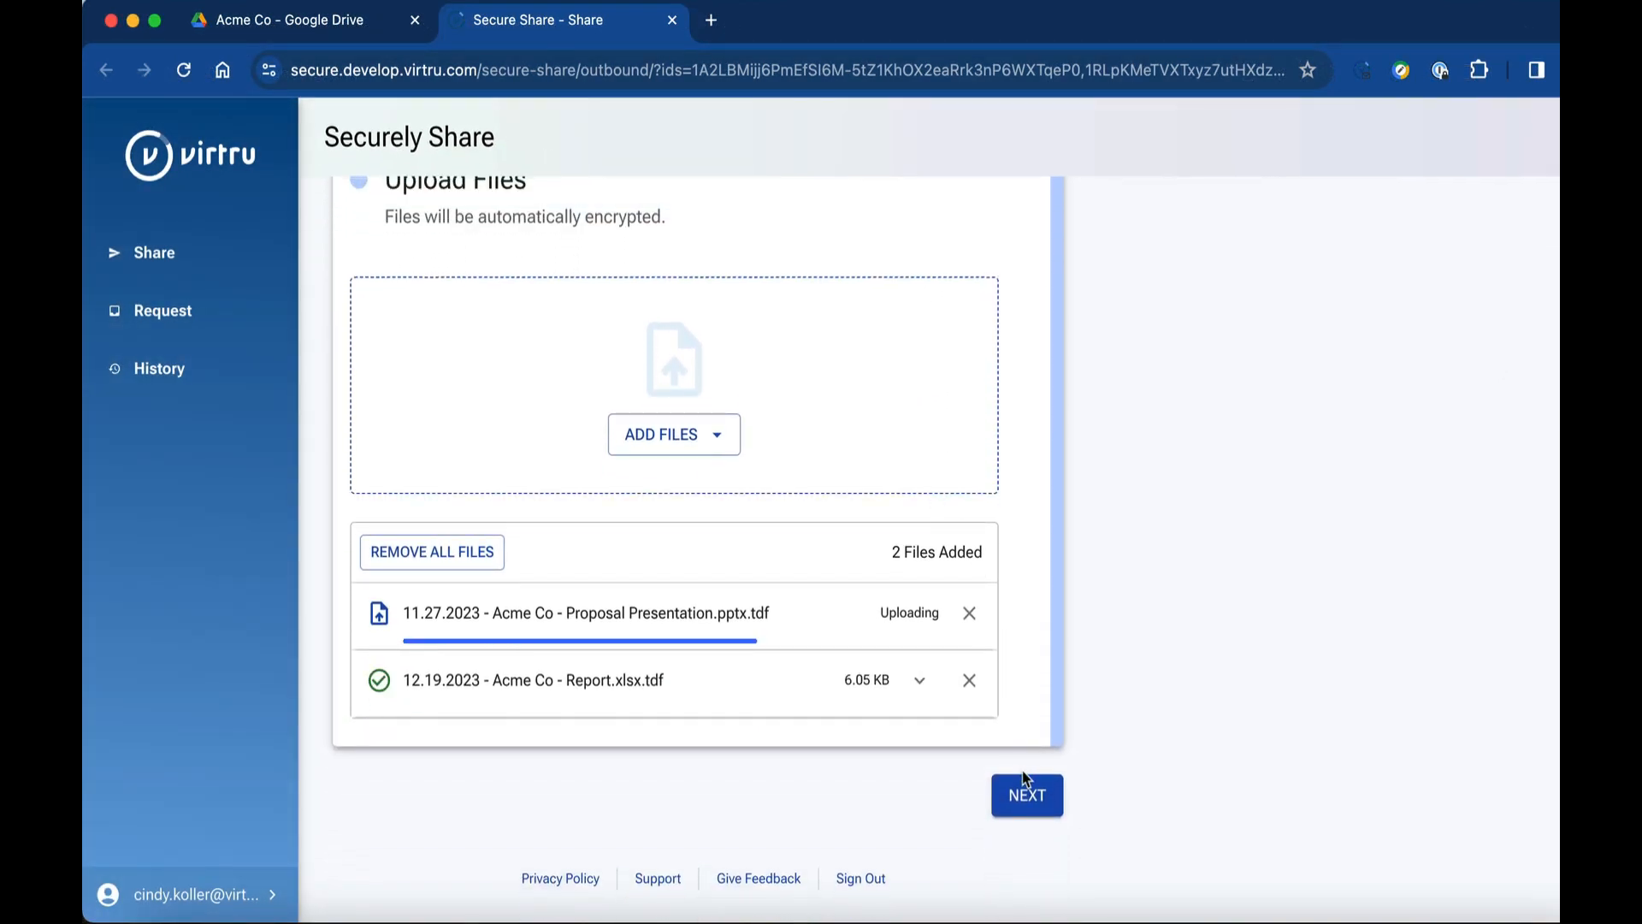
{"action": "left_click", "coordinate": [1025, 794]}
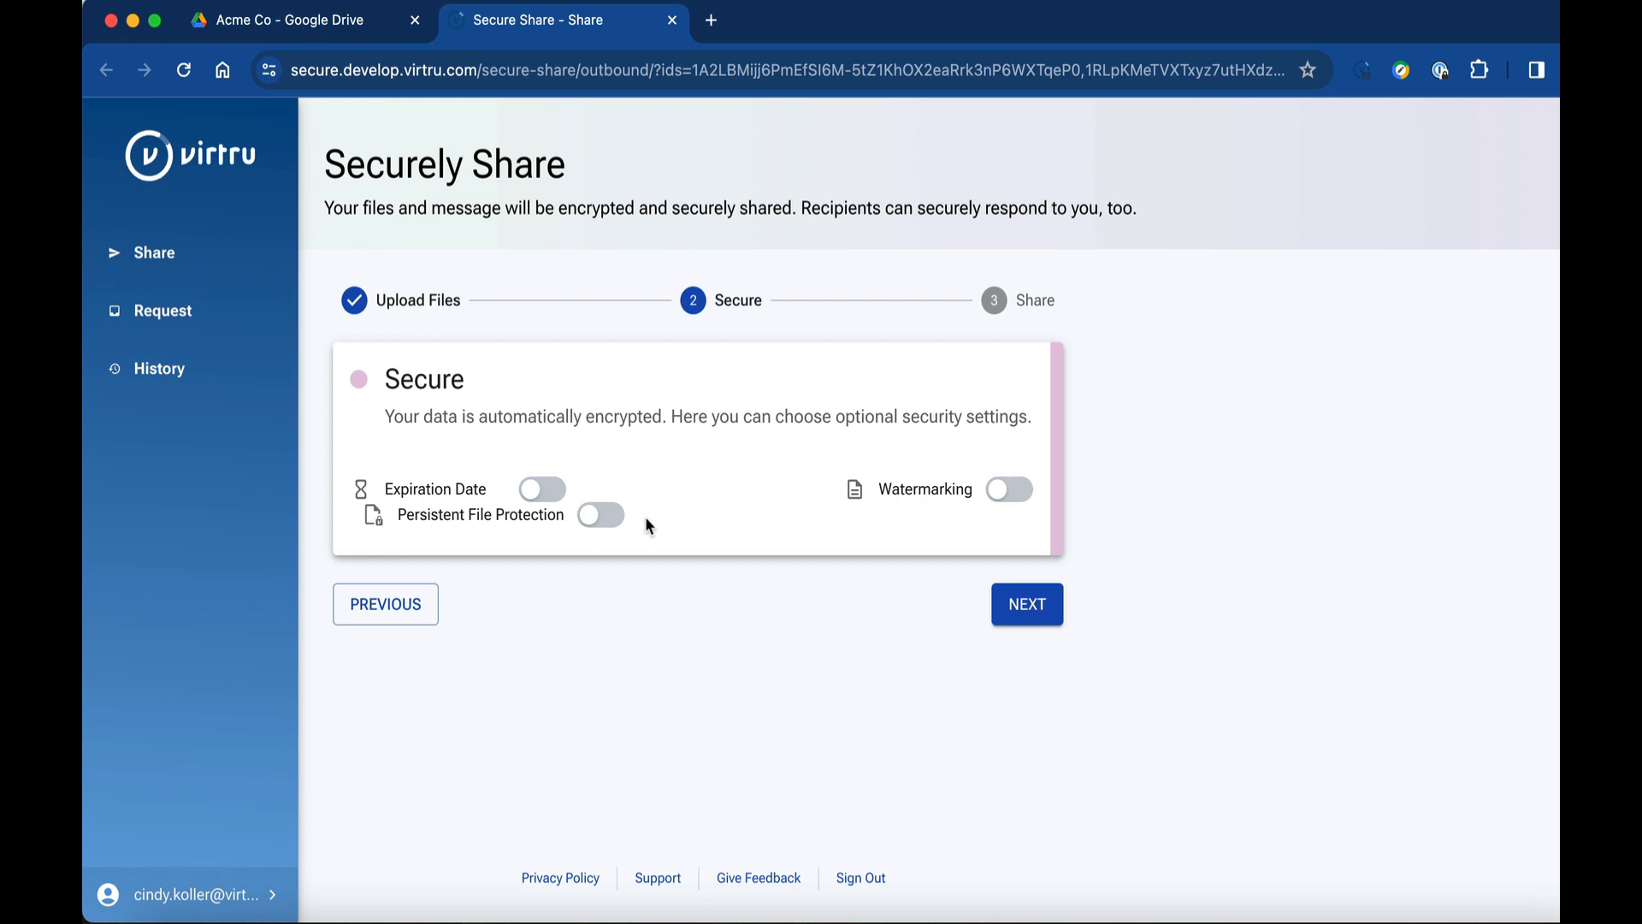
{"action": "left_click", "coordinate": [1024, 604]}
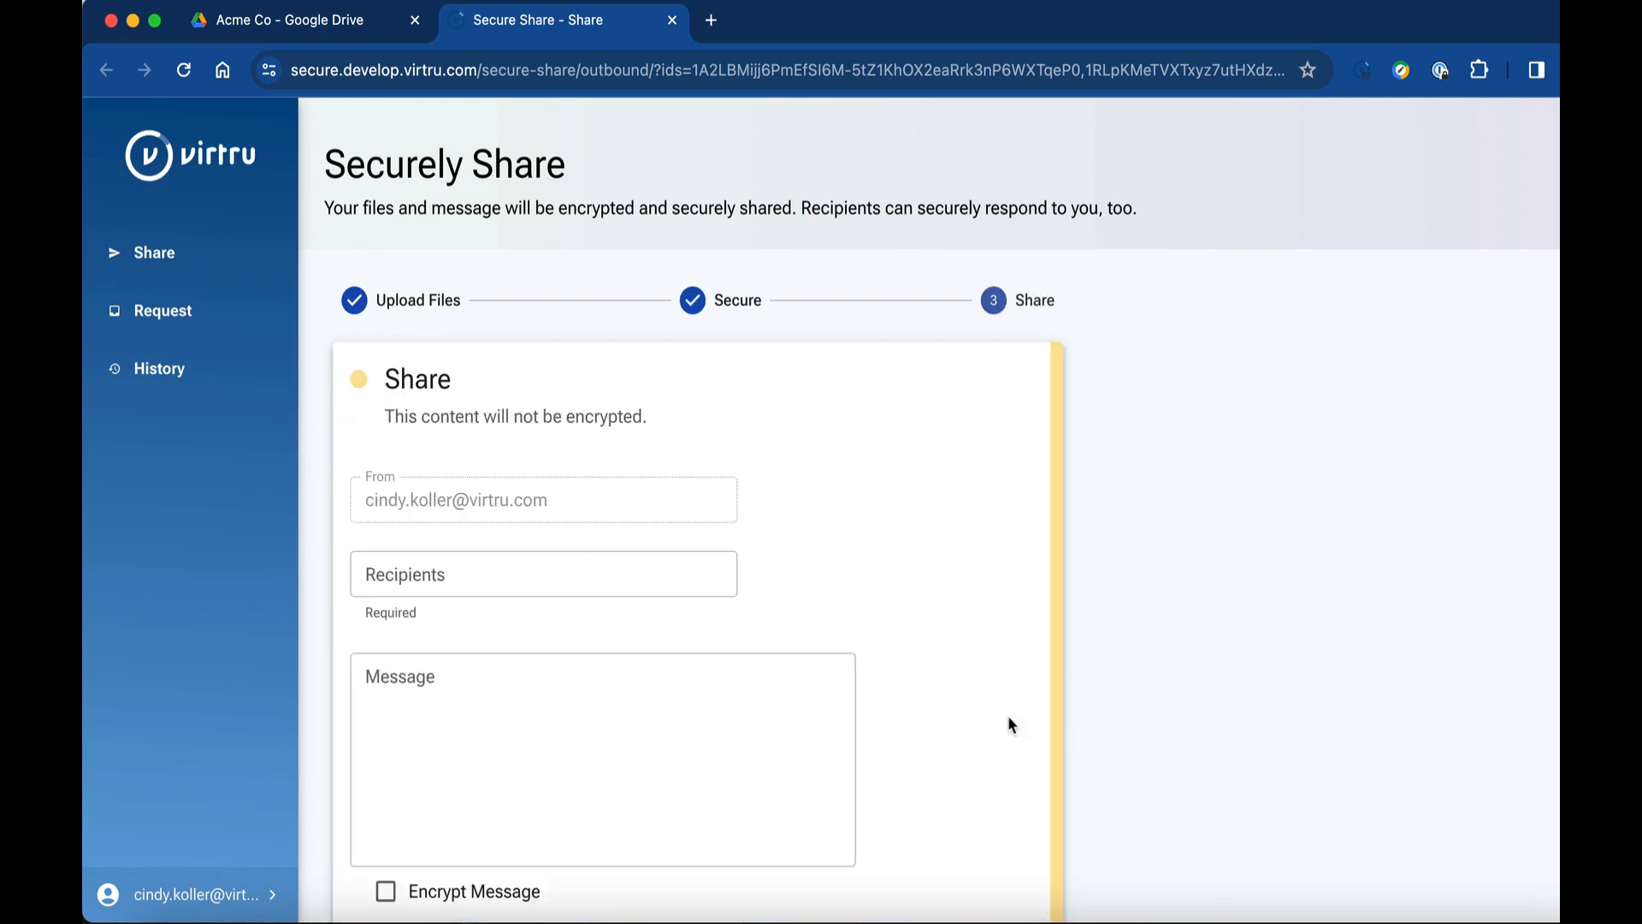
{"action": "left_click", "coordinate": [542, 575]}
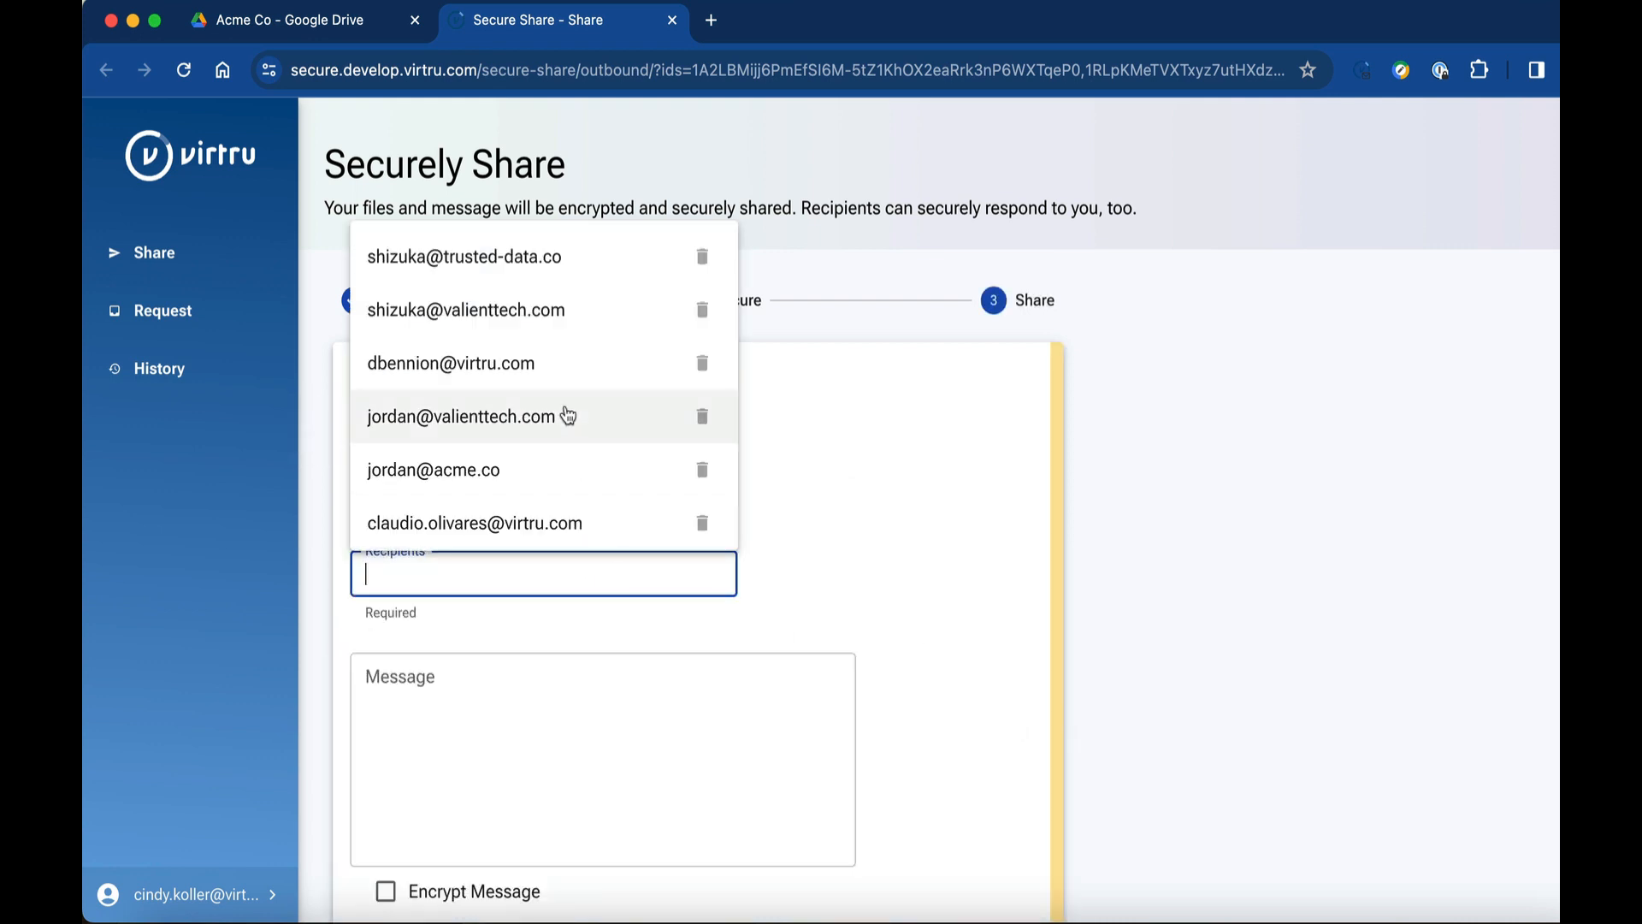
{"action": "left_click", "coordinate": [468, 415]}
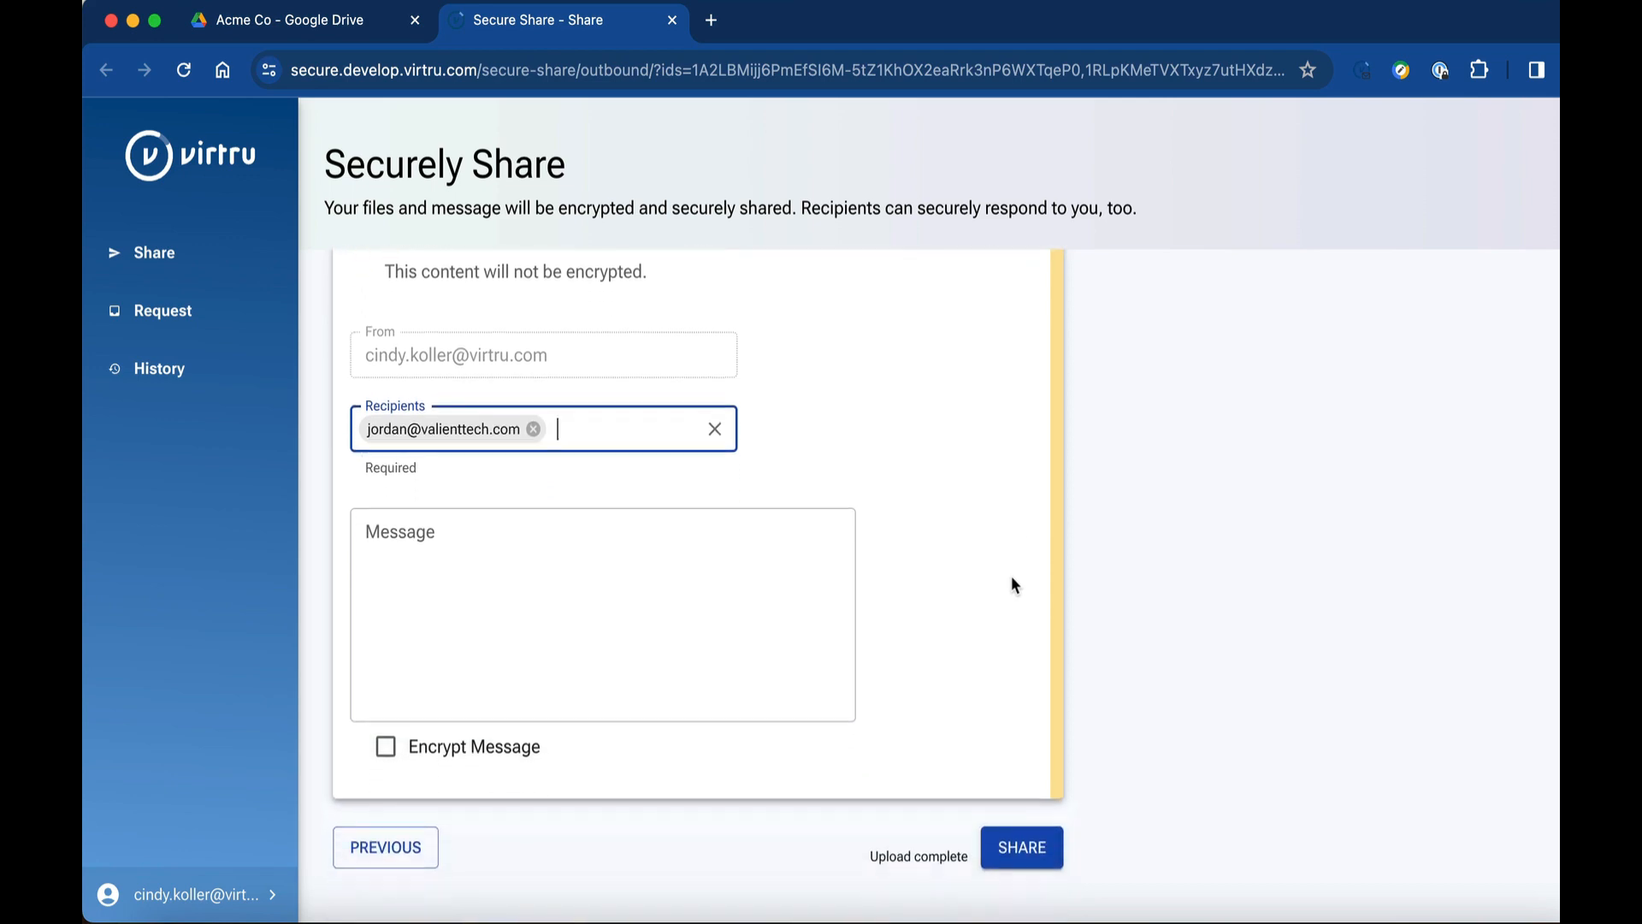
{"action": "left_click", "coordinate": [1022, 846]}
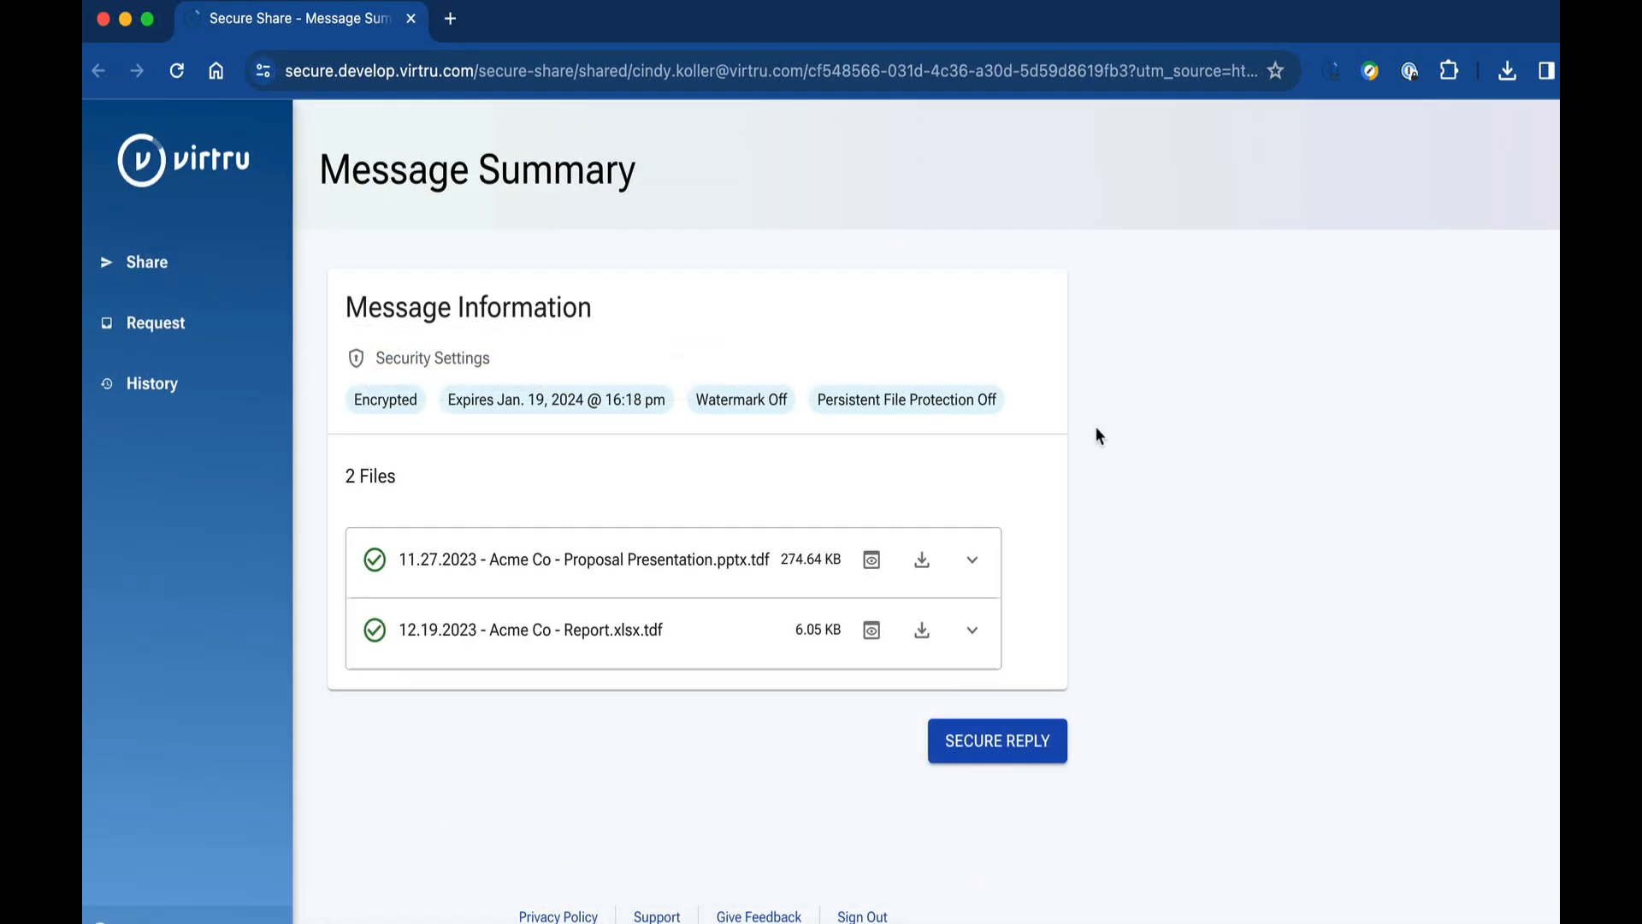
- View the shared proposal, then revoke the recipient's access from the sent message's Actions menu
{"action": "left_click", "coordinate": [871, 559]}
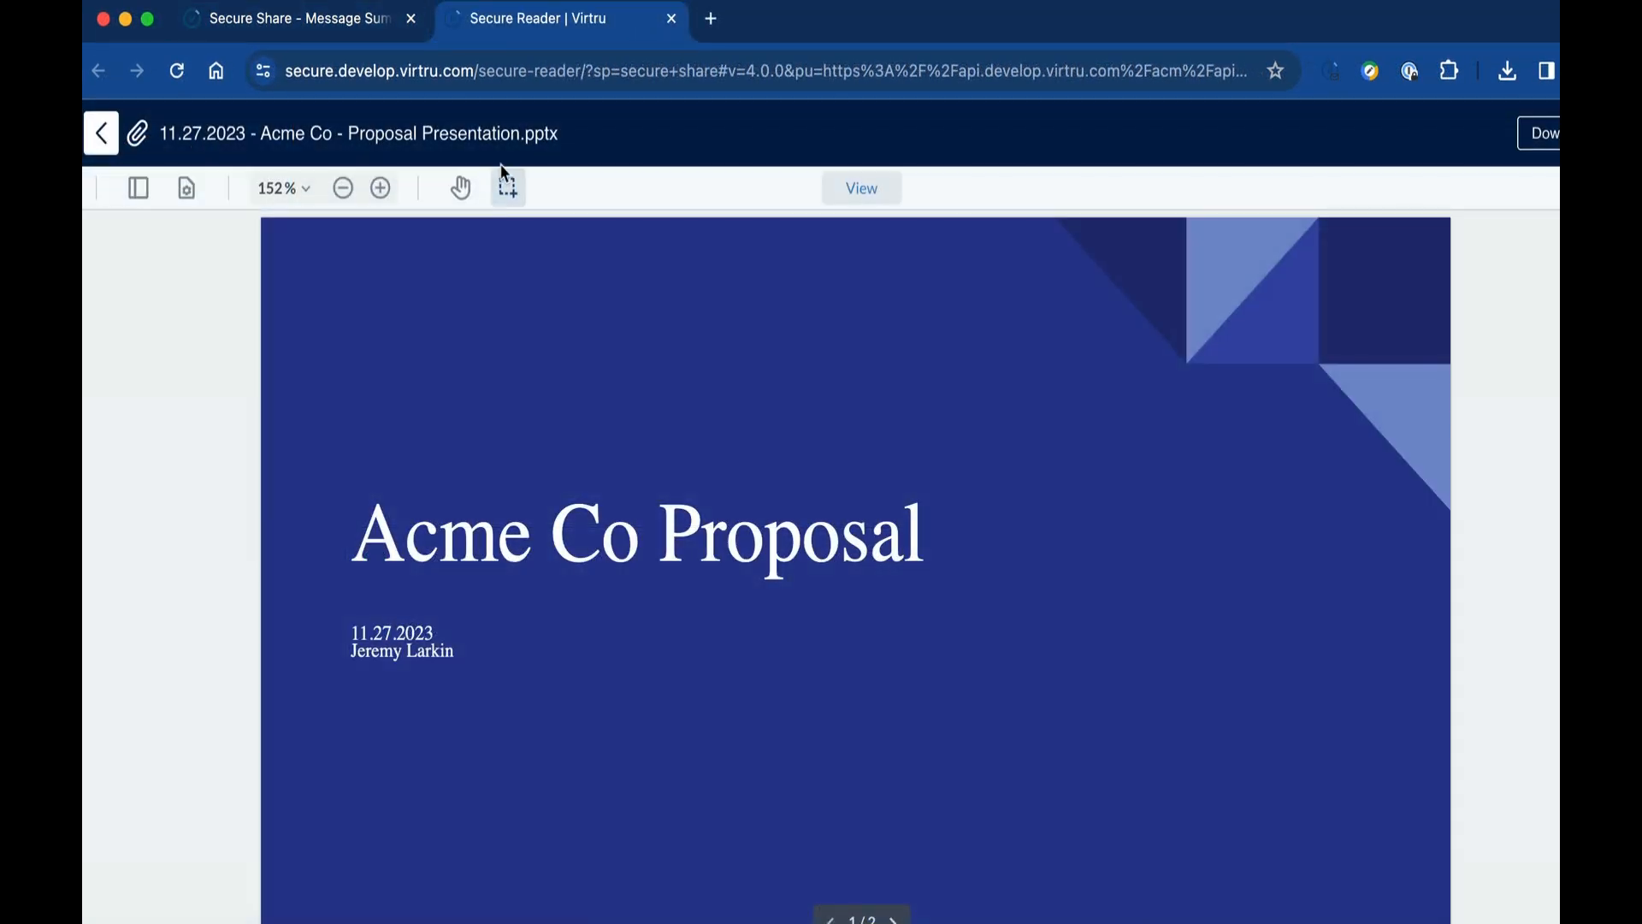
{"action": "left_click", "coordinate": [293, 18]}
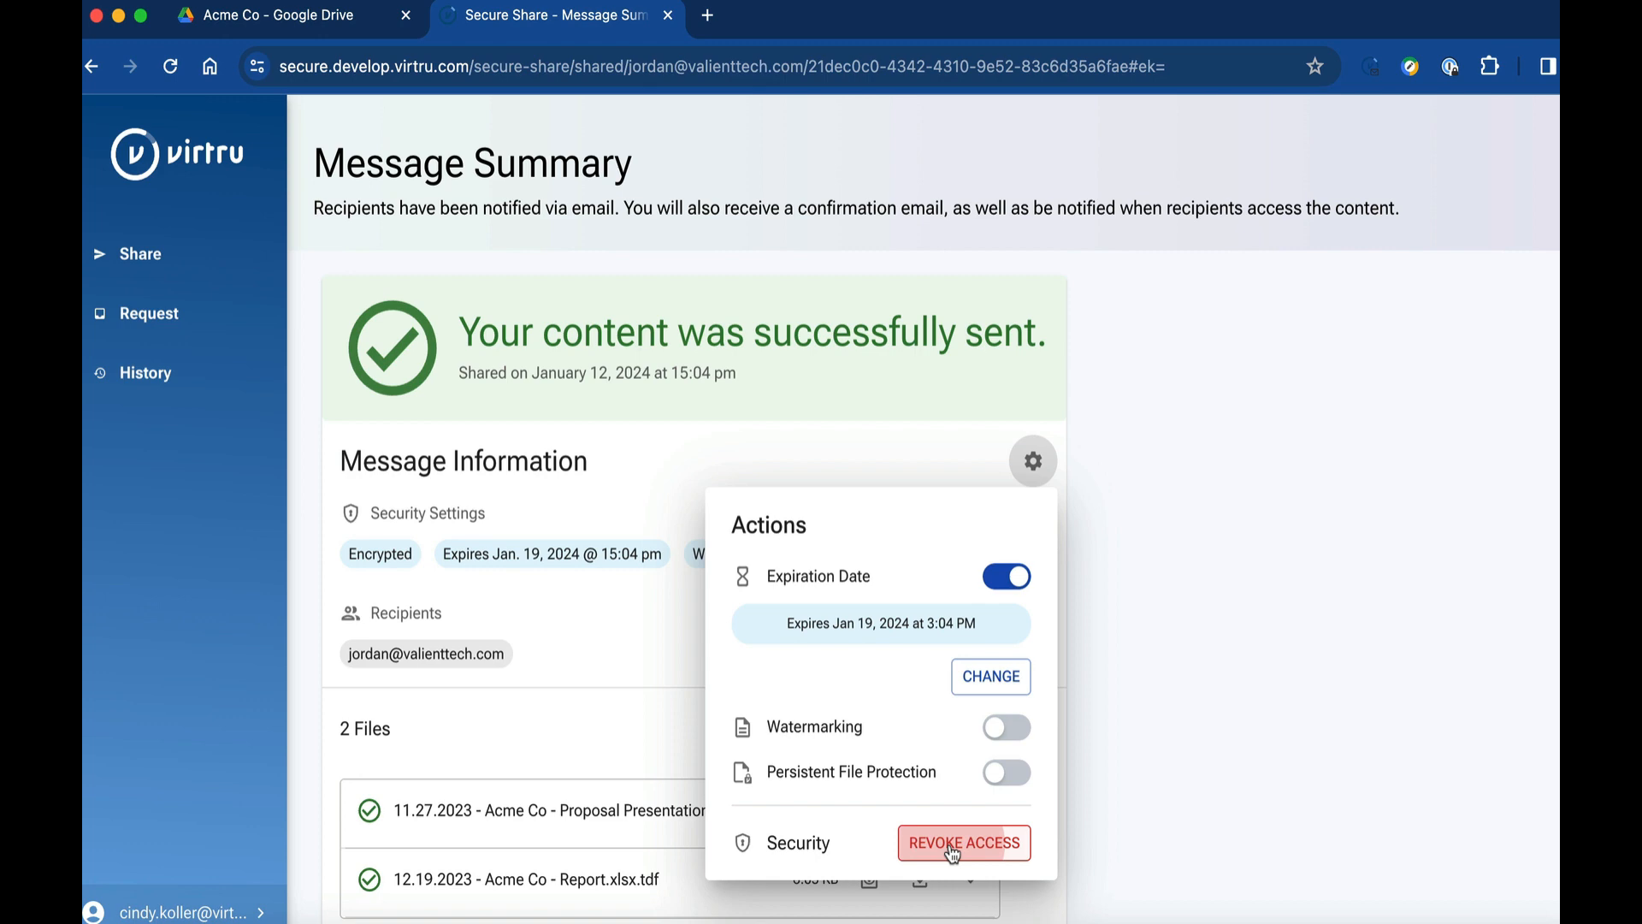
{"action": "left_click", "coordinate": [963, 842]}
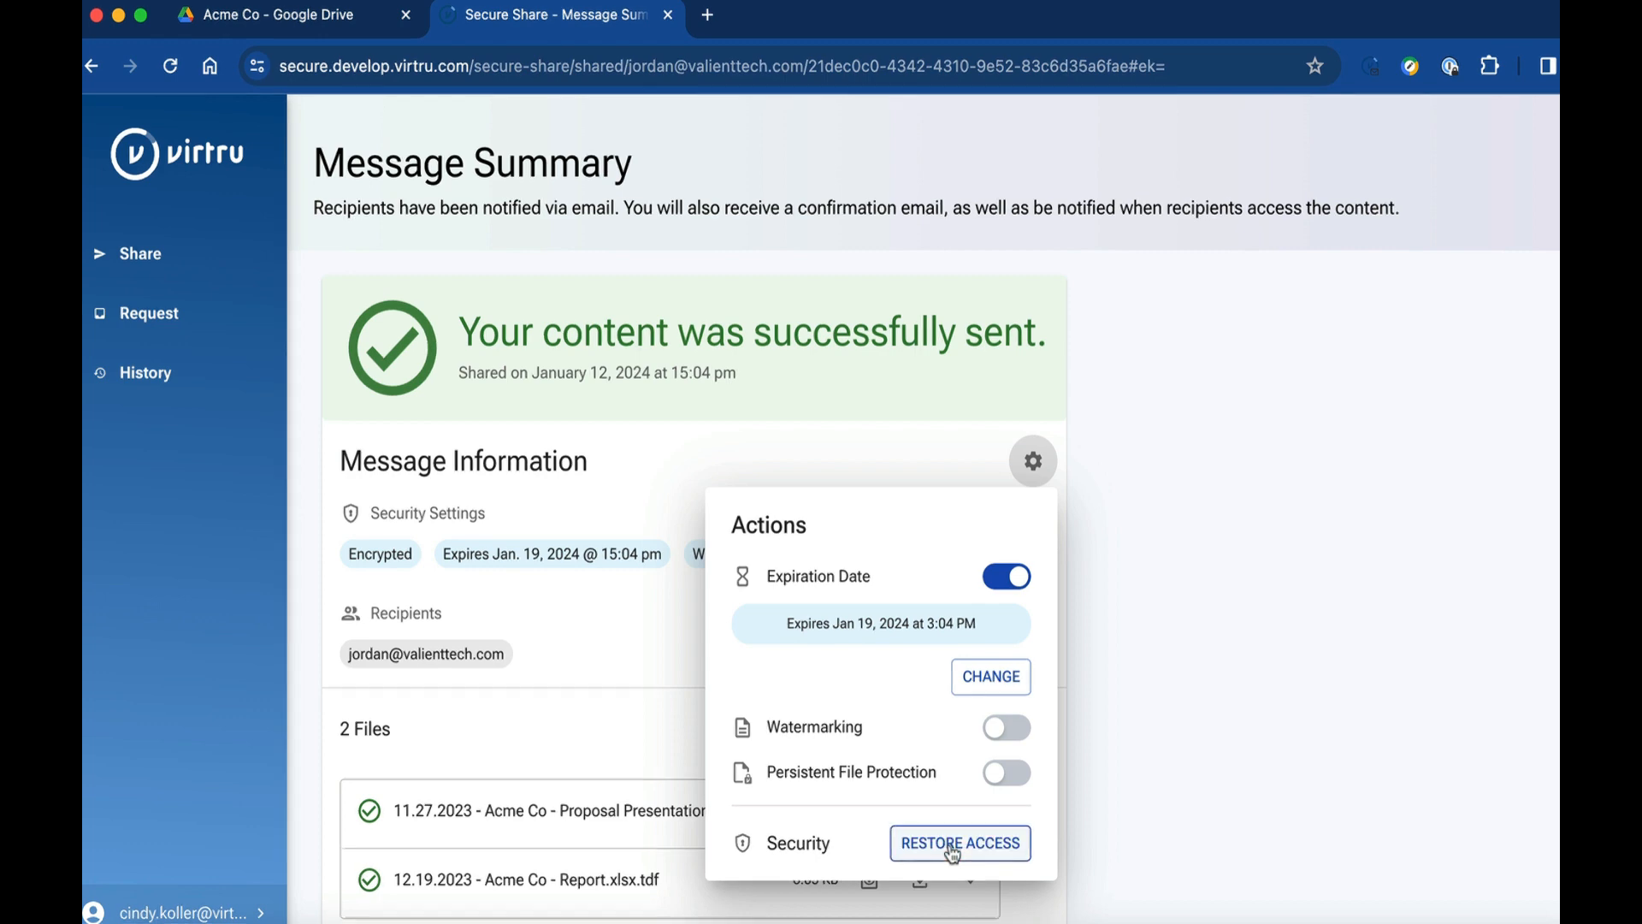
{"action": "left_click", "coordinate": [957, 844]}
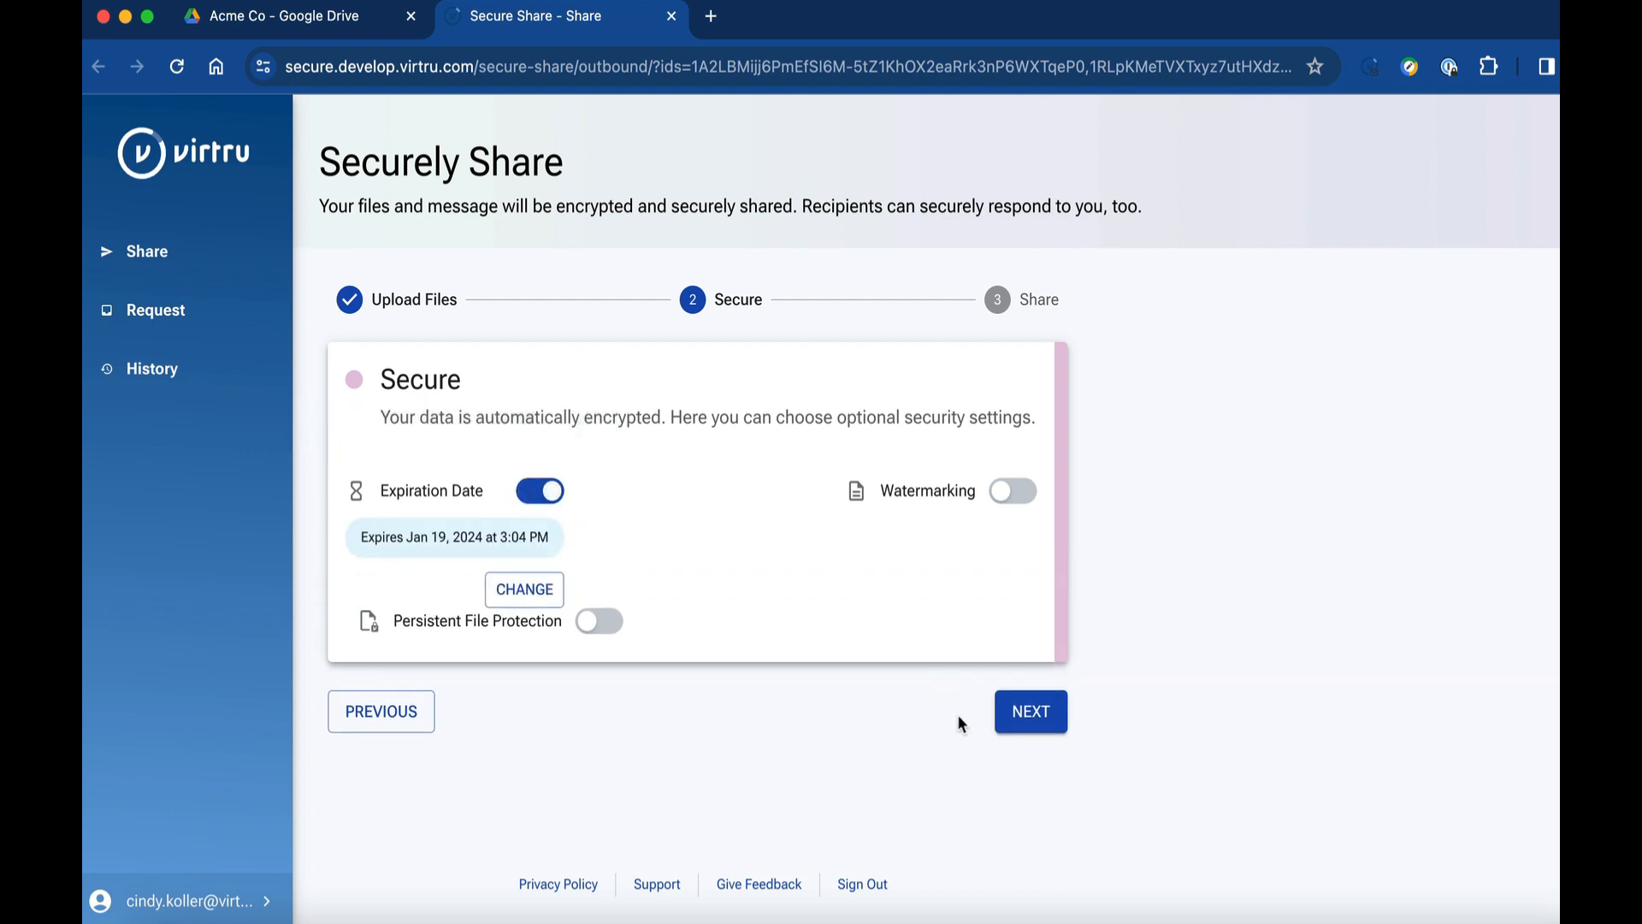
{"action": "left_click", "coordinate": [1028, 711]}
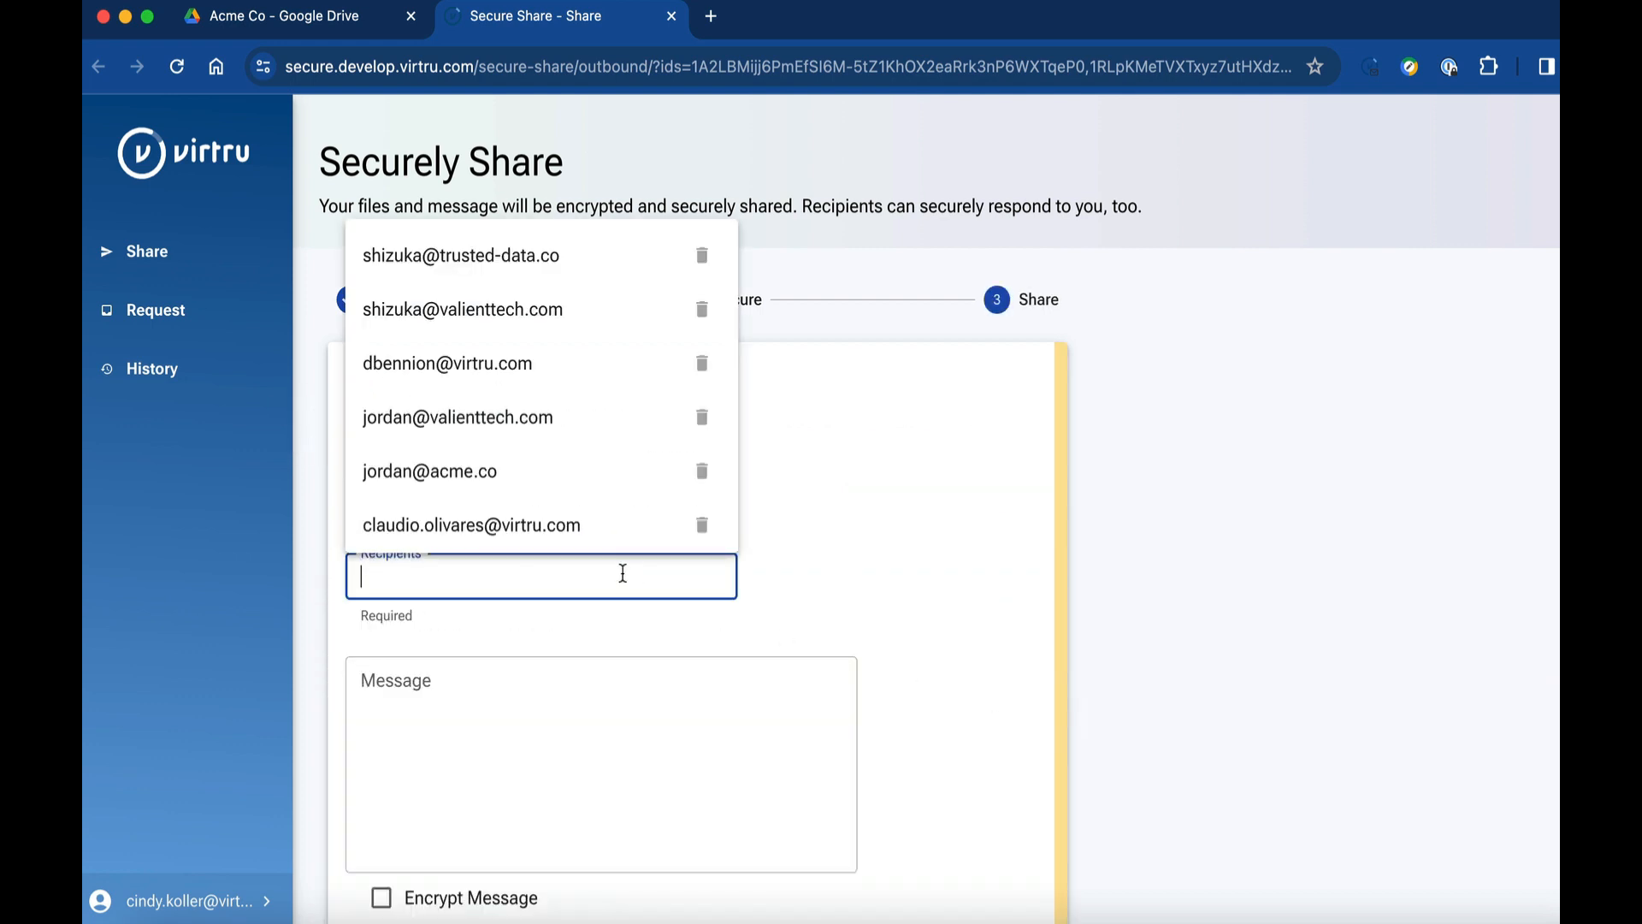
{"action": "left_click", "coordinate": [459, 417]}
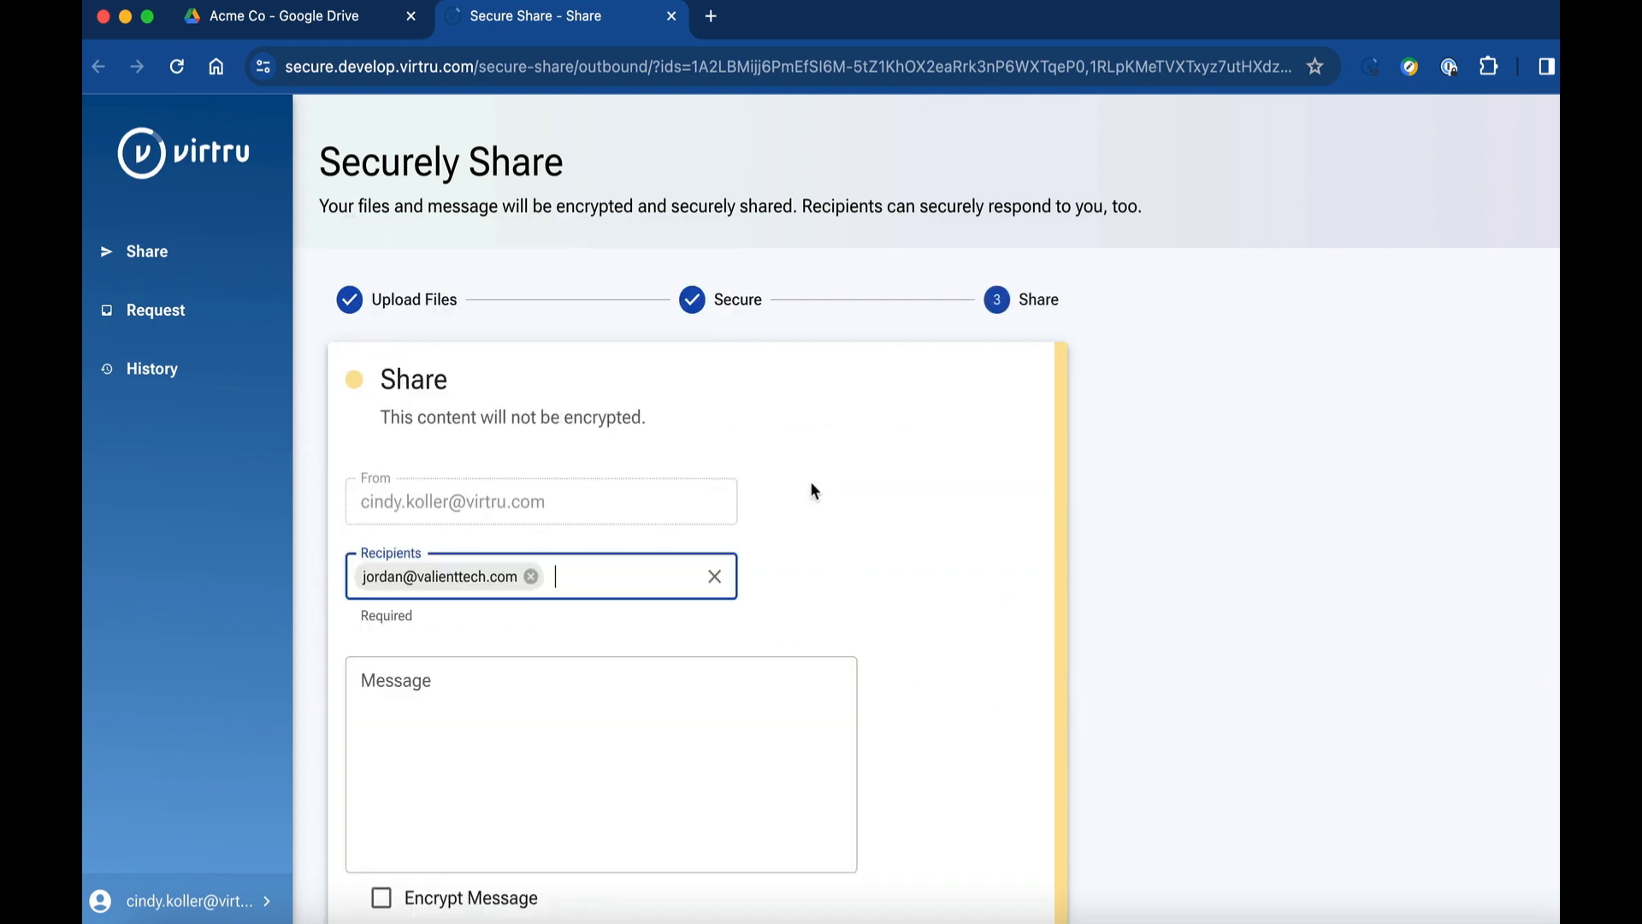
{"action": "scroll", "scroll_direction": "down", "scroll_amount": 3}
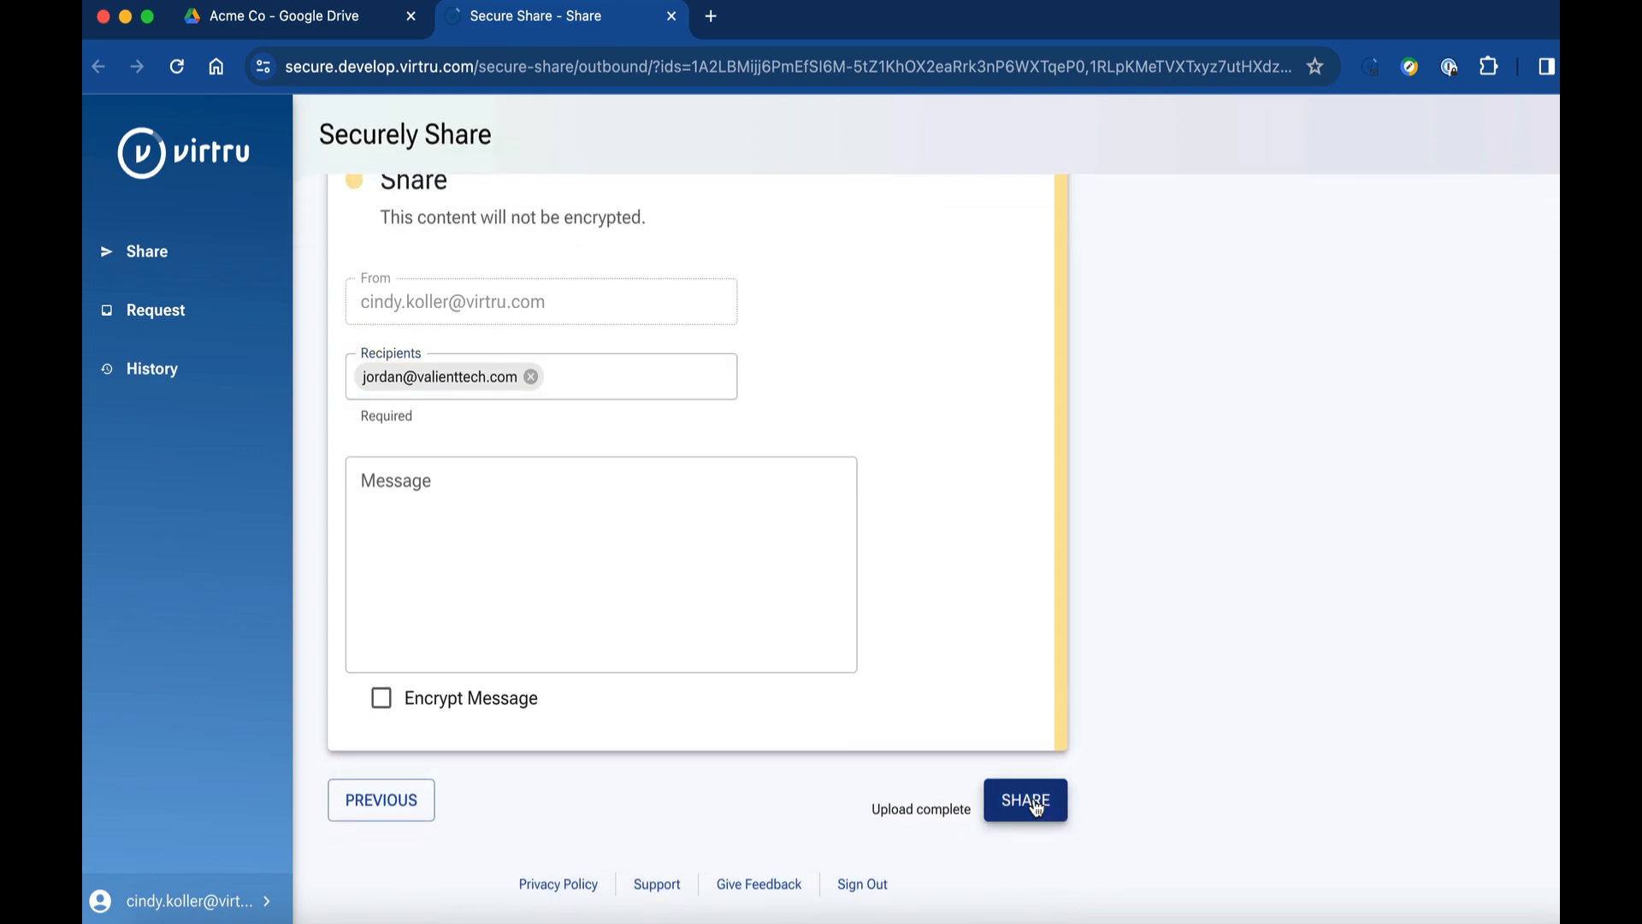